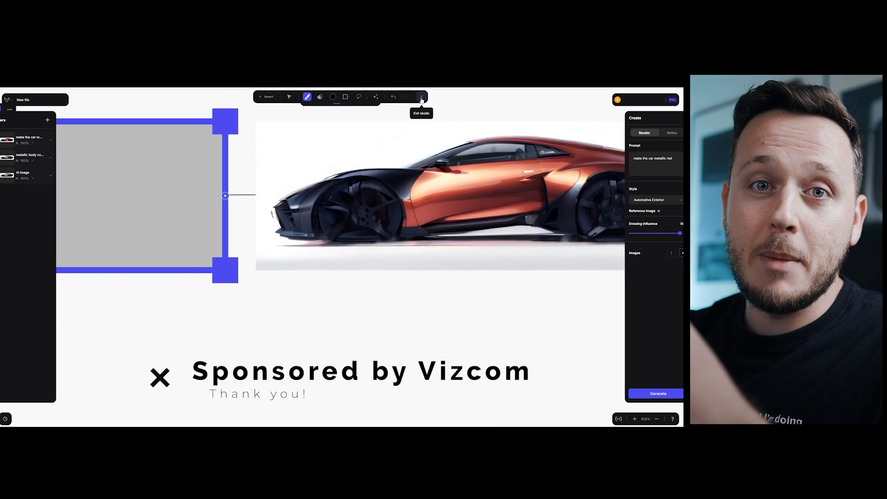
# Exit the studio editor back to the board with the sketch, prompt and six renders.
pyautogui.click(421, 97)
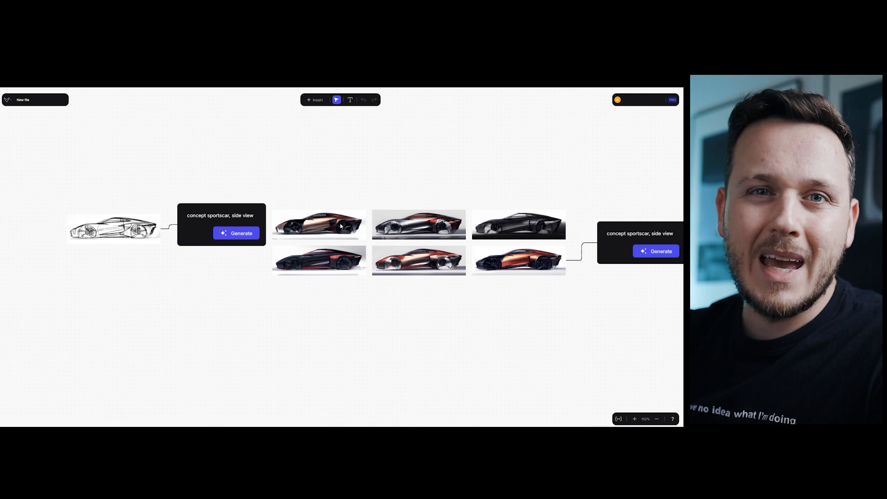
pyautogui.click(656, 418)
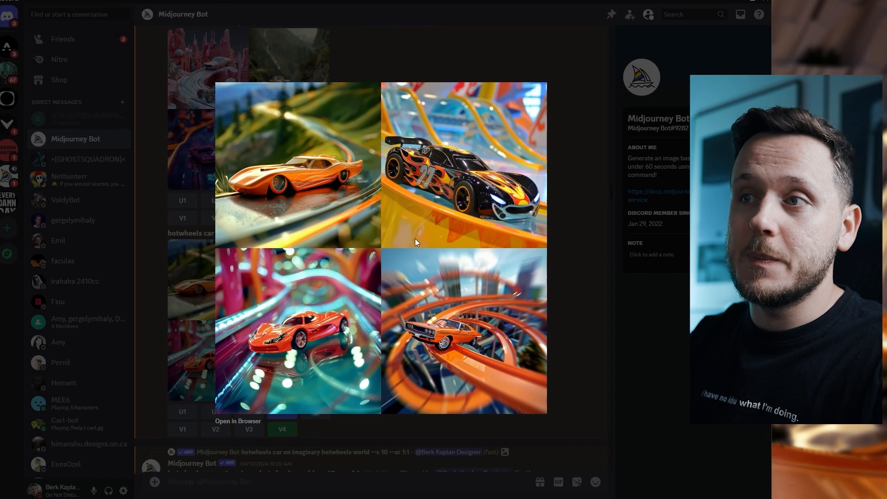
pyautogui.moveTo(432, 342)
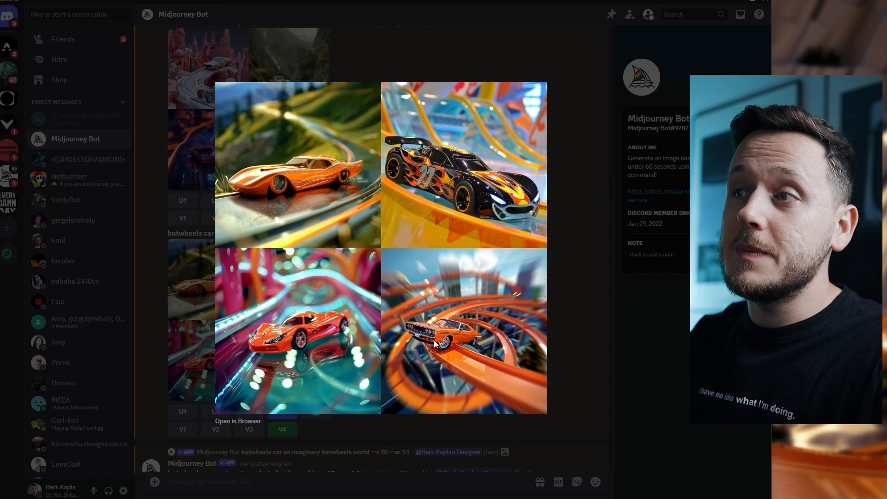
pyautogui.moveTo(560, 337)
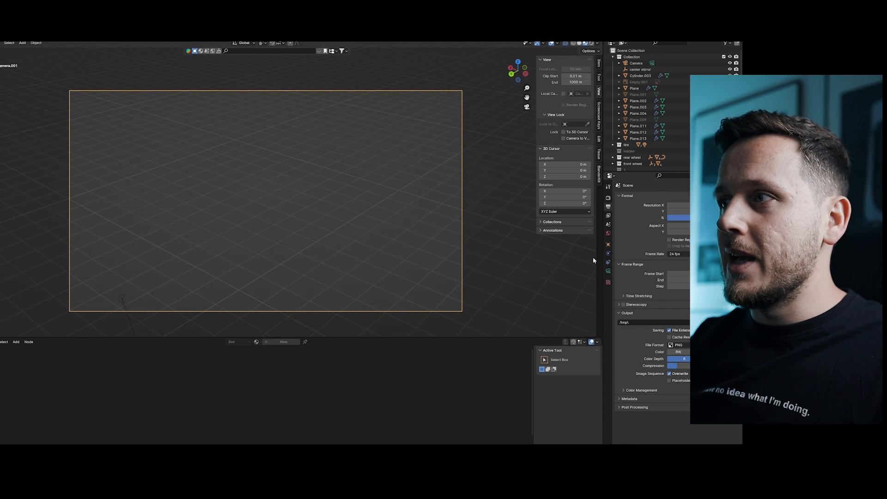
# Enable camera background images and add background1.png of the orange flame car on the track.
pyautogui.click(608, 272)
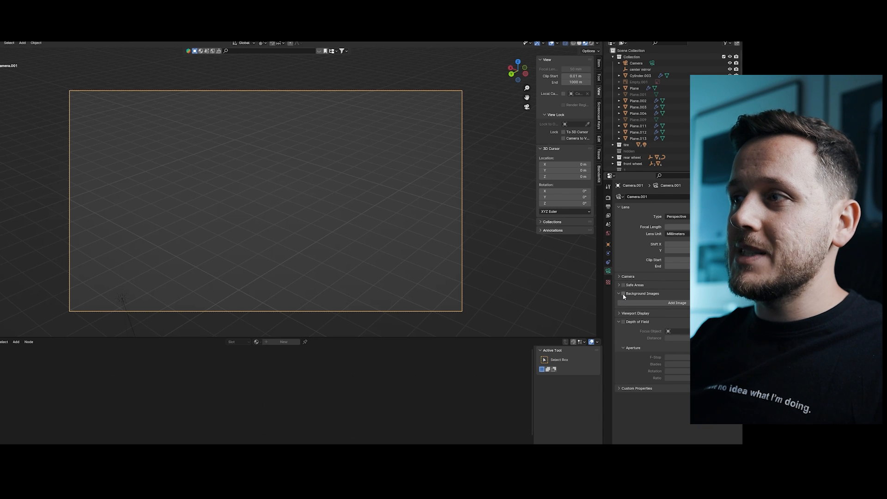
pyautogui.click(622, 292)
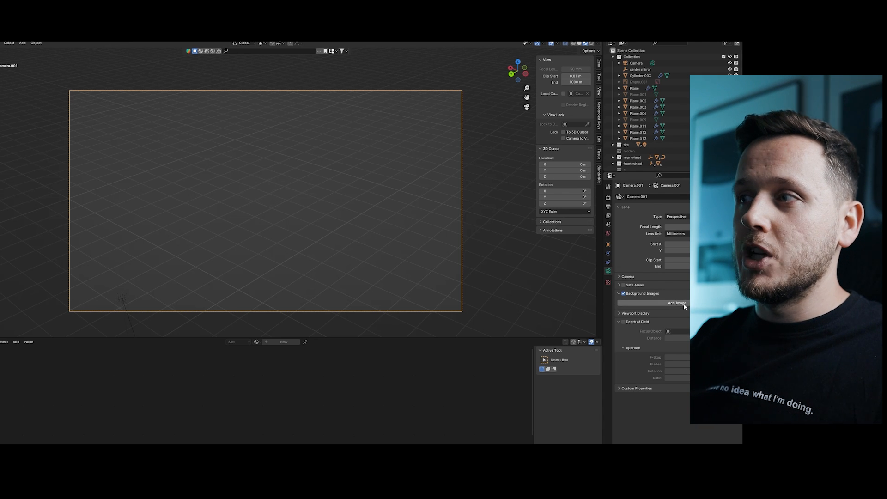
pyautogui.click(676, 303)
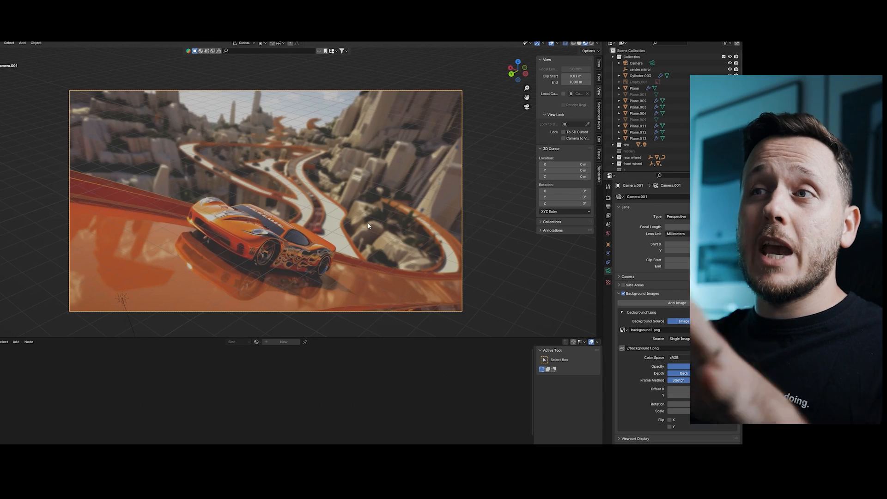
pyautogui.moveTo(240, 263)
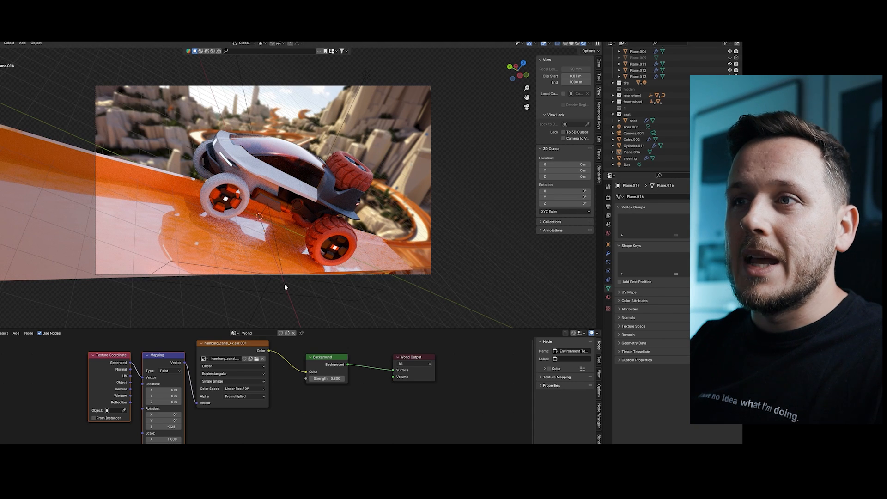
# Select the area light while framing the car on the orange track against the canyon backdrop.
pyautogui.click(630, 126)
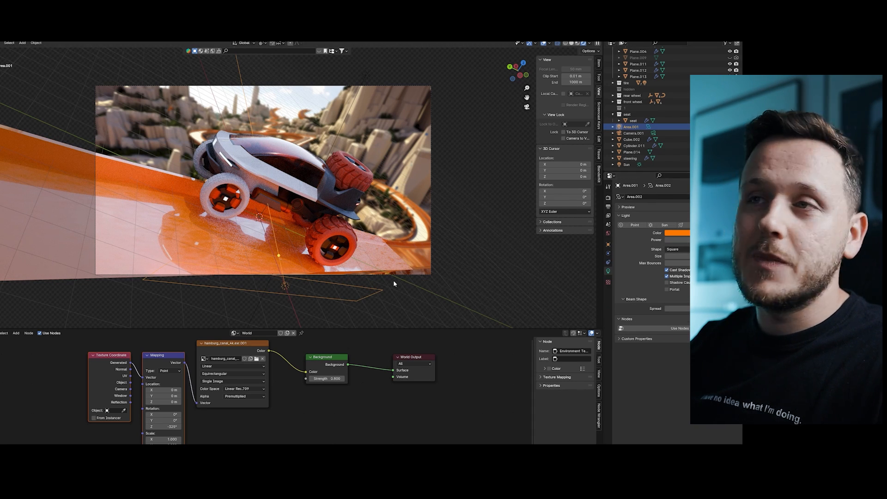
pyautogui.moveTo(131, 231)
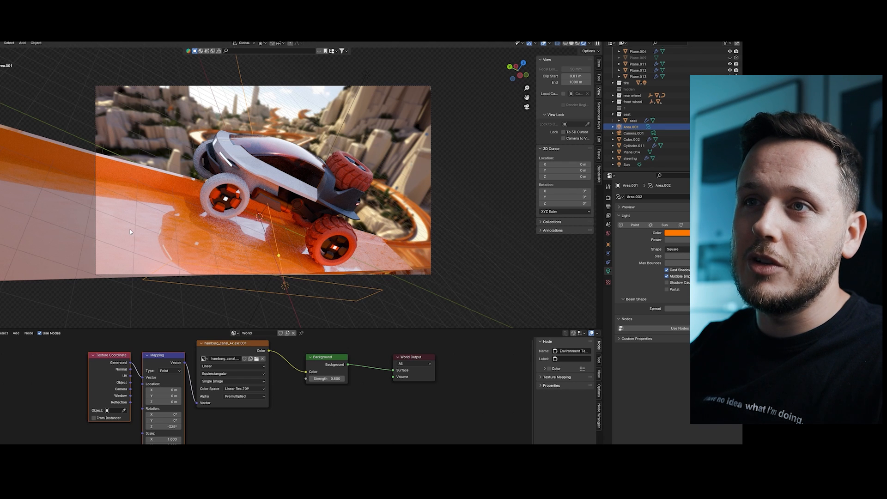
pyautogui.moveTo(264, 203)
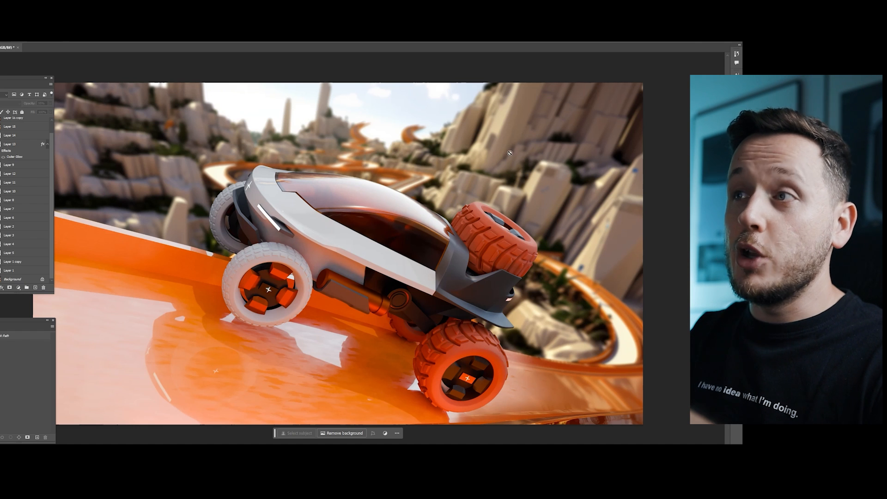
pyautogui.moveTo(3, 269)
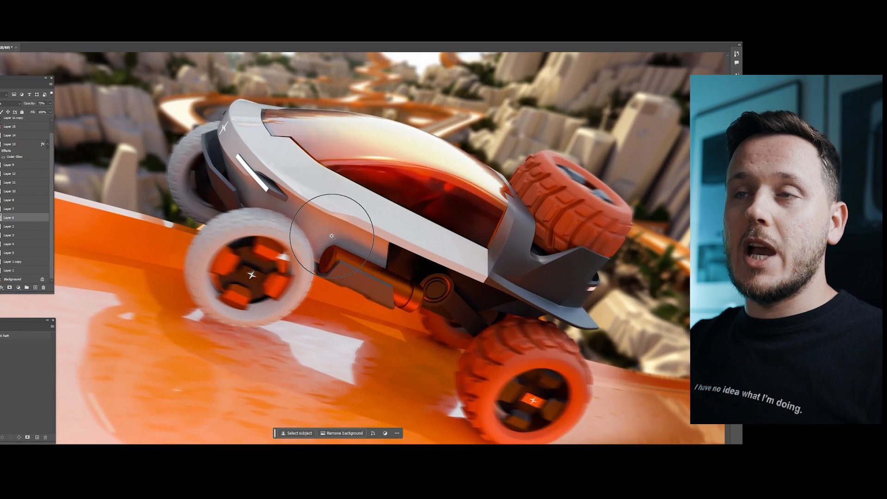
pyautogui.moveTo(119, 192)
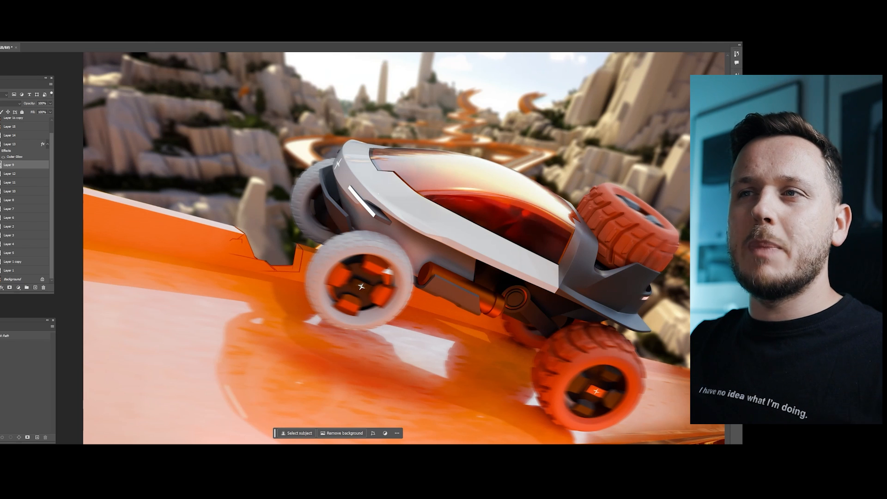
pyautogui.moveTo(8, 195)
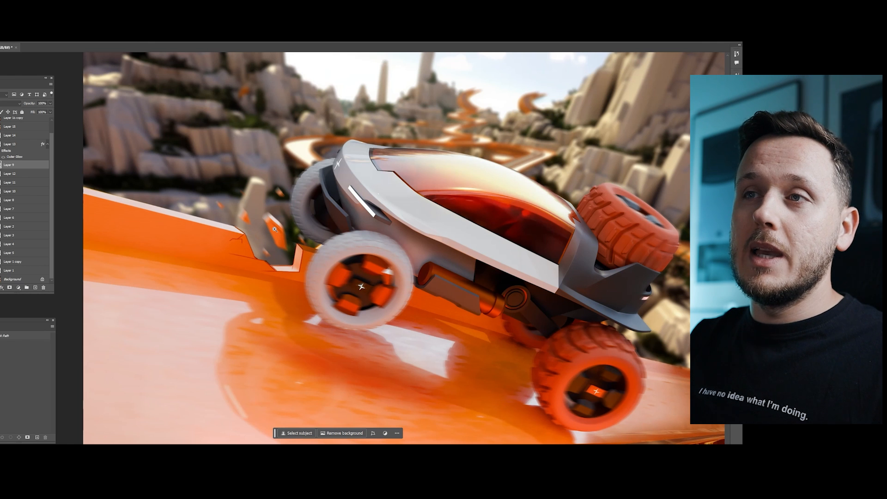
pyautogui.moveTo(283, 247)
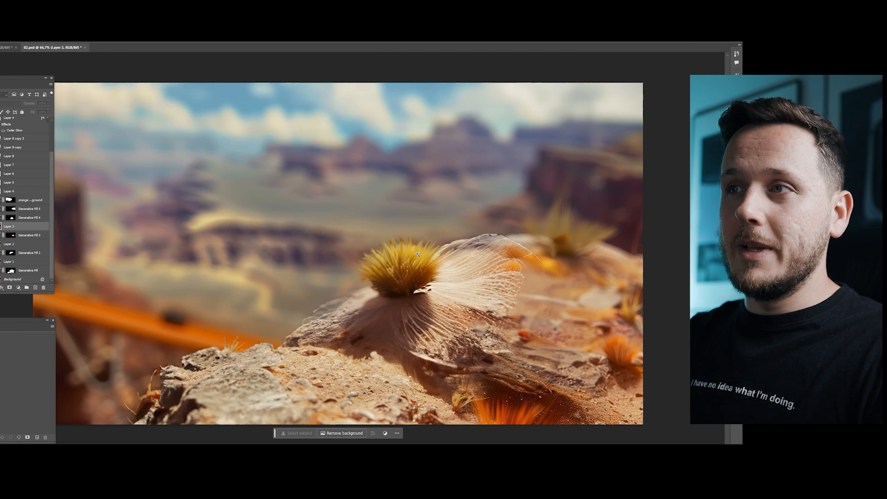
pyautogui.moveTo(346, 249)
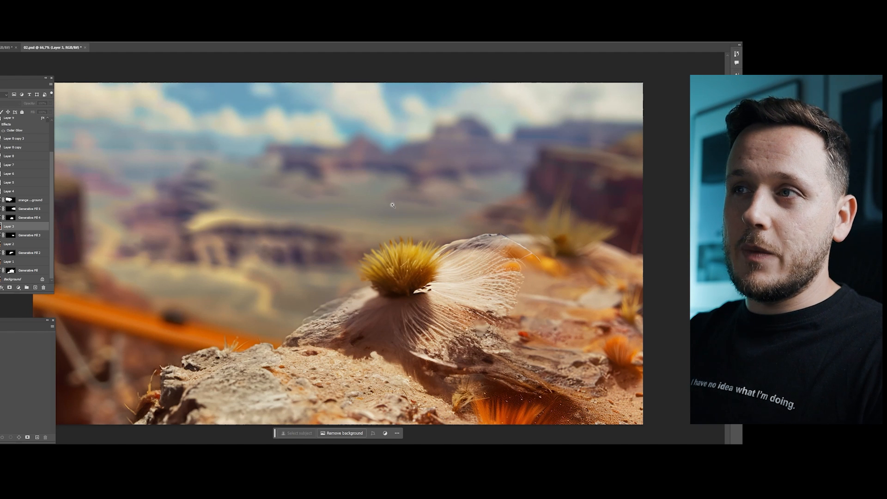
pyautogui.moveTo(428, 242)
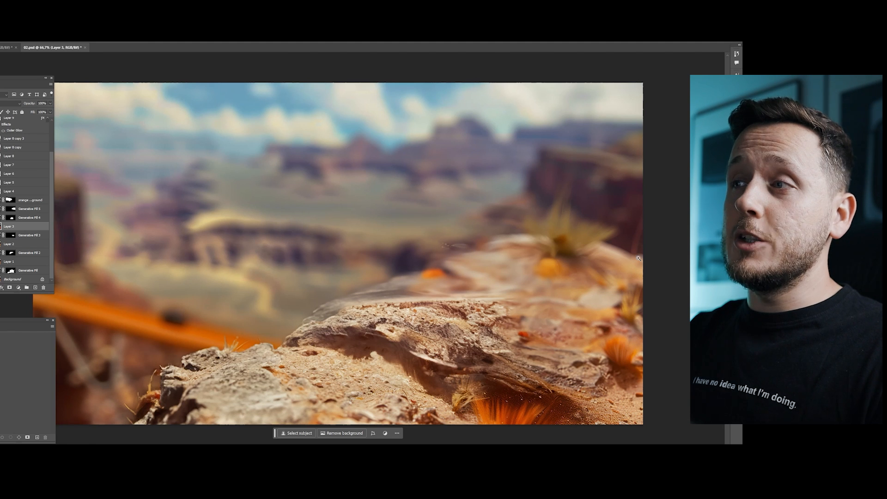
# Zoom the composite while erasing the fuzzy yellow plant from the foreground rock.
pyautogui.scroll(-3)
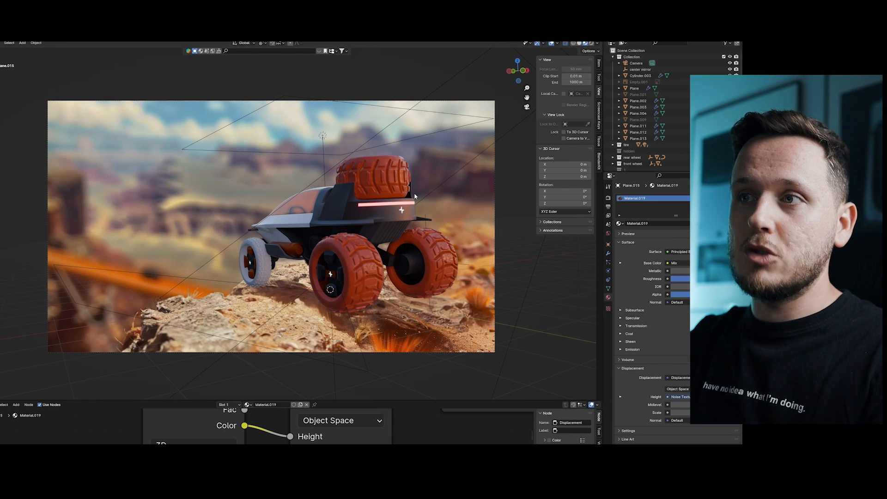
pyautogui.moveTo(389, 323)
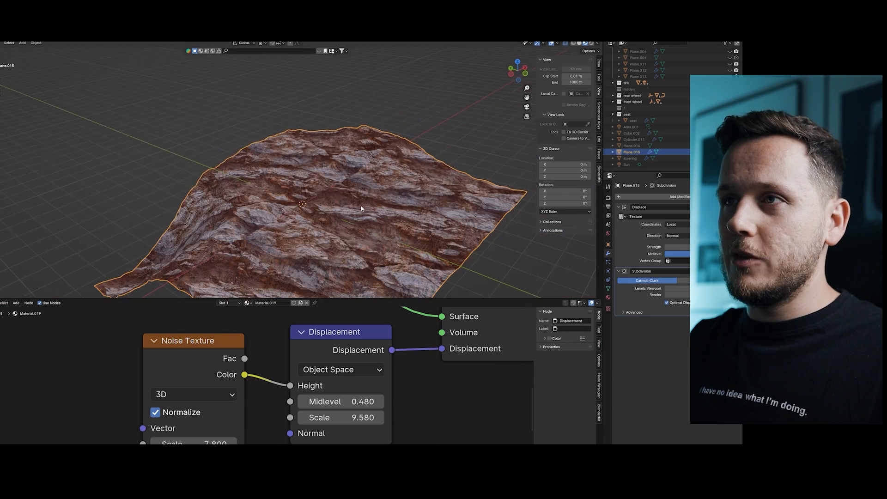
# Edit the ground plane mesh so it reads as rugged, displaced rocky terrain under the car.
pyautogui.press('Tab')
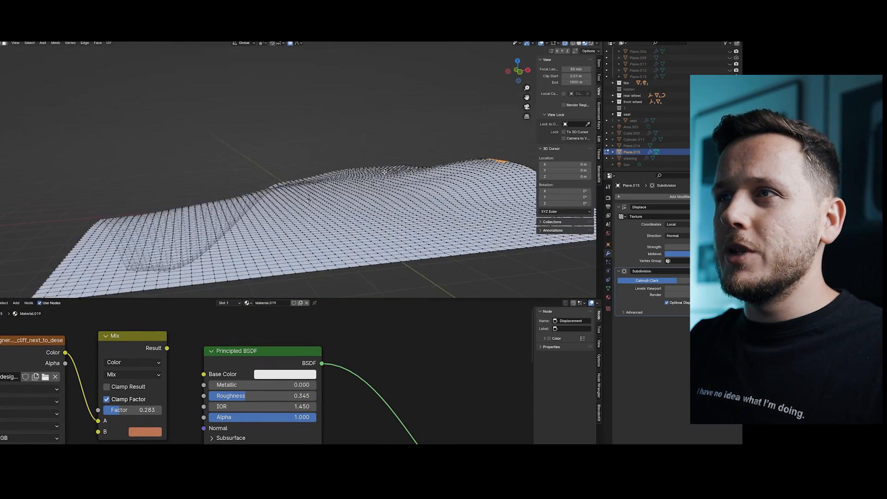
pyautogui.press('Tab')
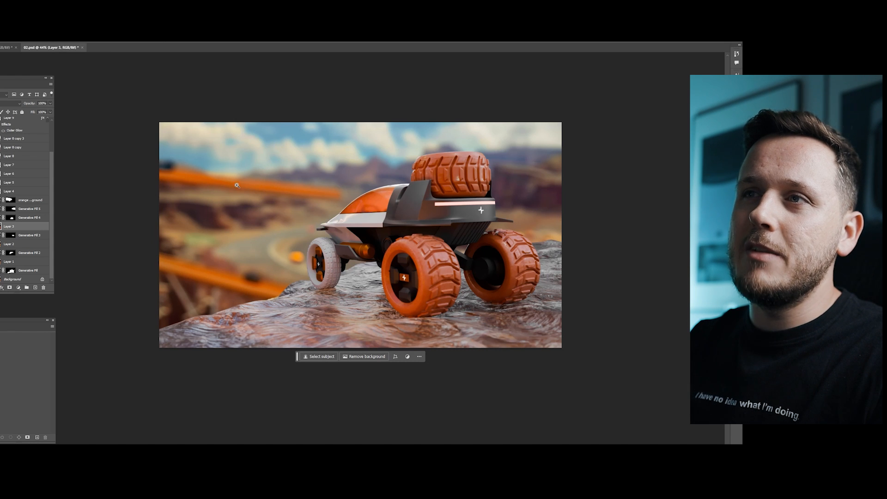
pyautogui.moveTo(317, 192)
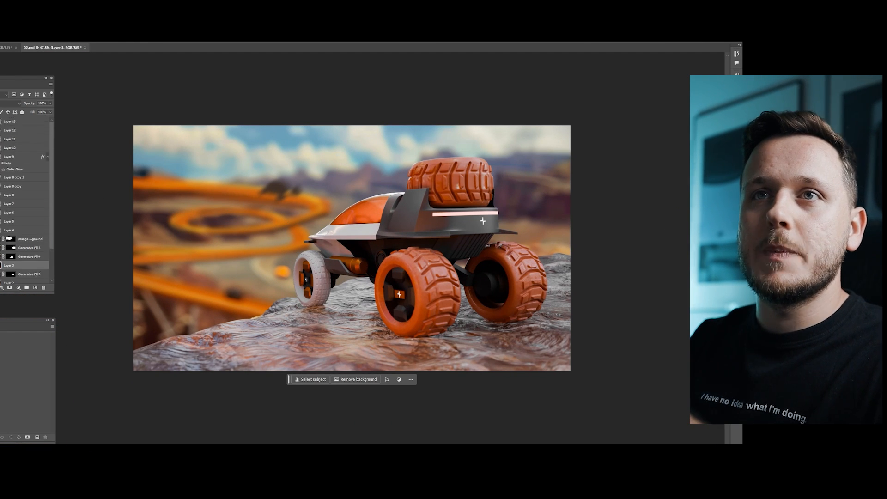
# Zoom in on the rear light strip to paint its red glow.
pyautogui.scroll(3)
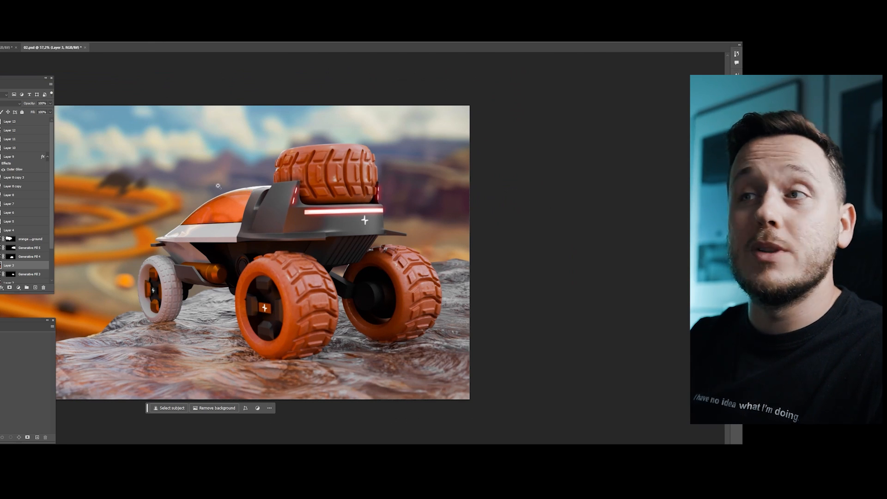
pyautogui.moveTo(218, 186)
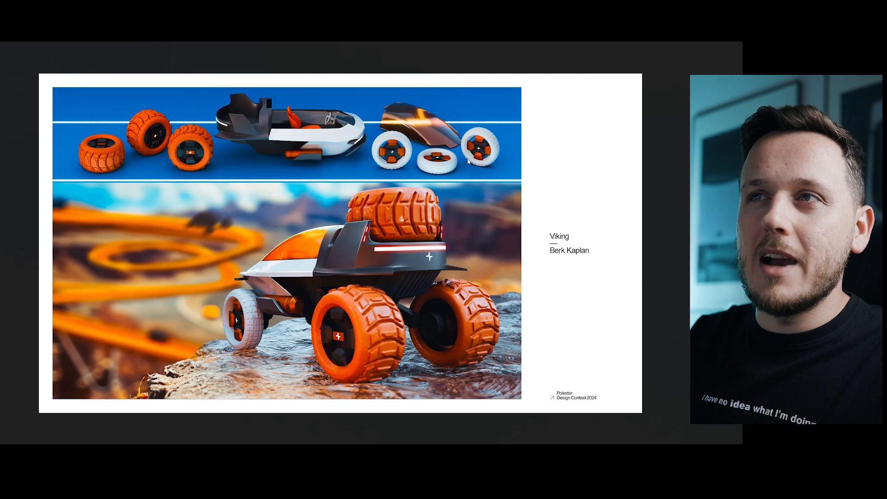
pyautogui.moveTo(256, 123)
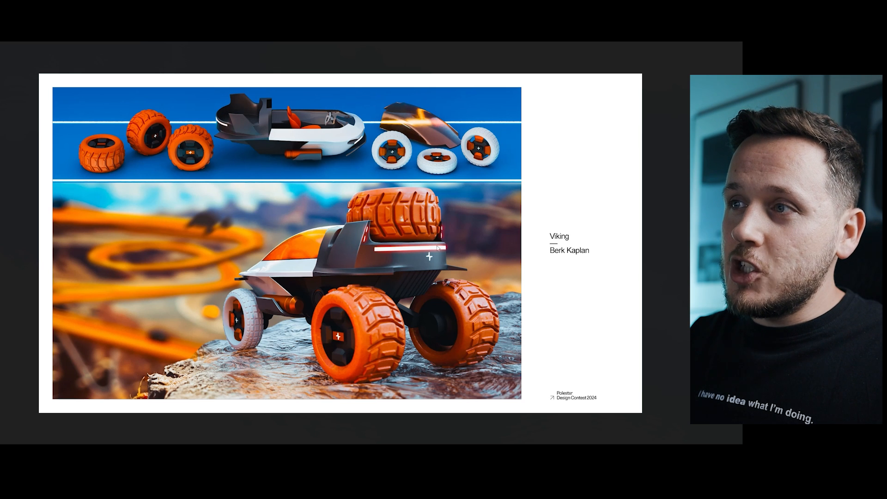
pyautogui.moveTo(430, 247)
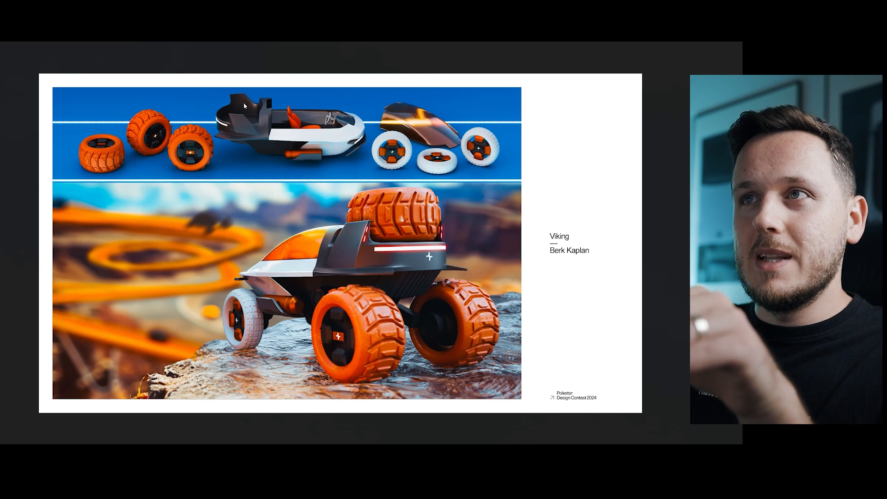
pyautogui.moveTo(480, 149)
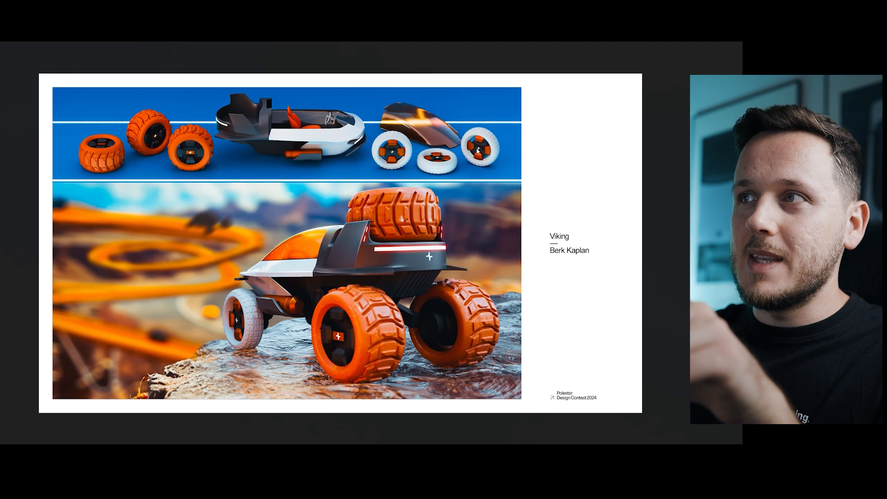